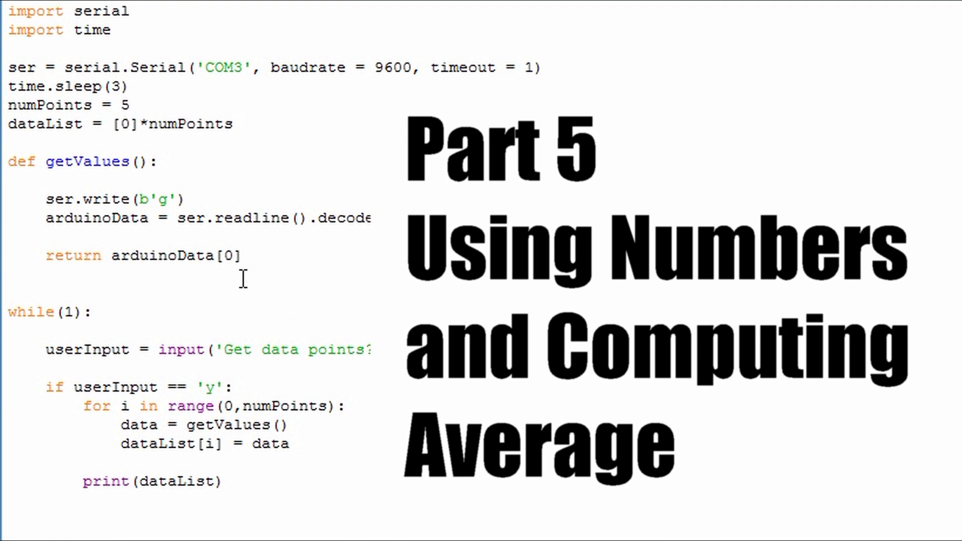
# Answer y at the shell's 'Get data points?' prompt to fetch readings.
pyautogui.click(208, 68)
pyautogui.write('y')
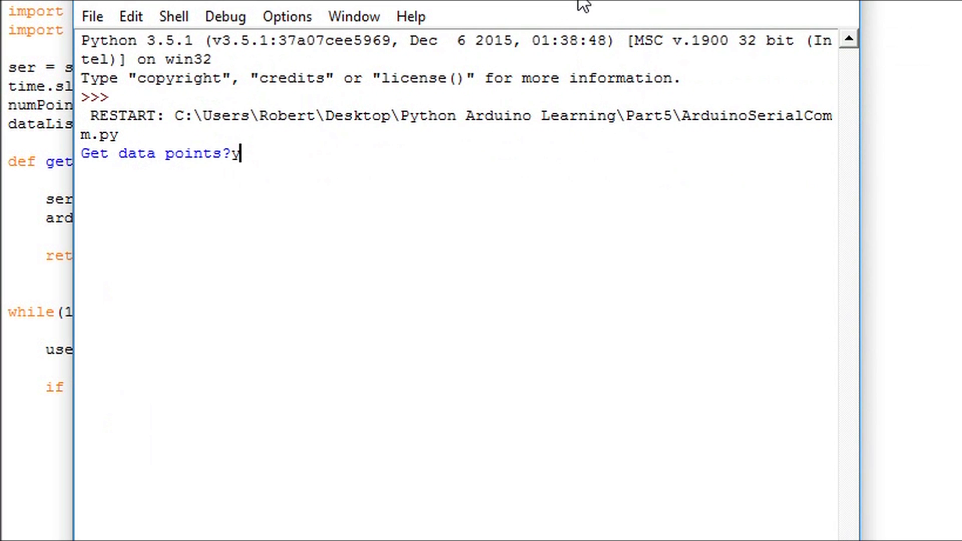
pyautogui.press('enter')
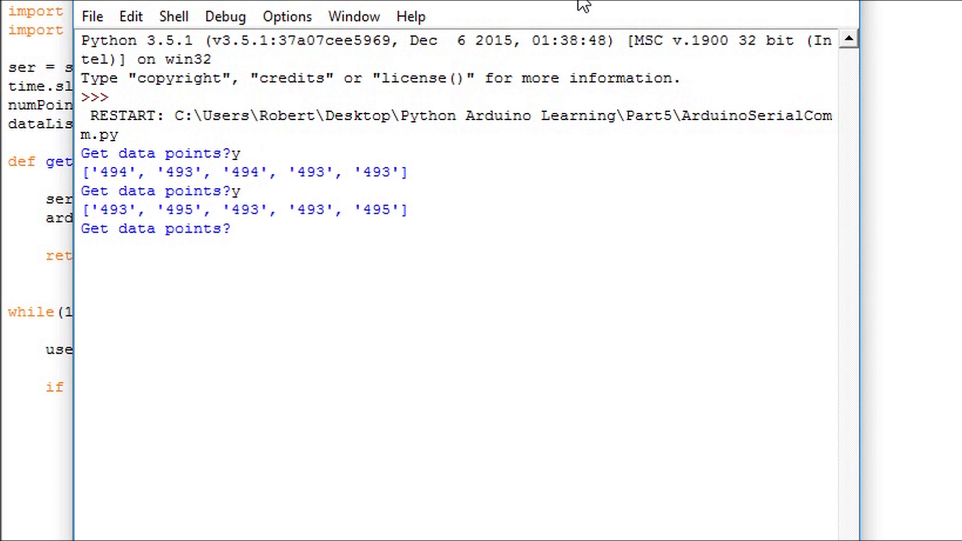
pyautogui.write('y')
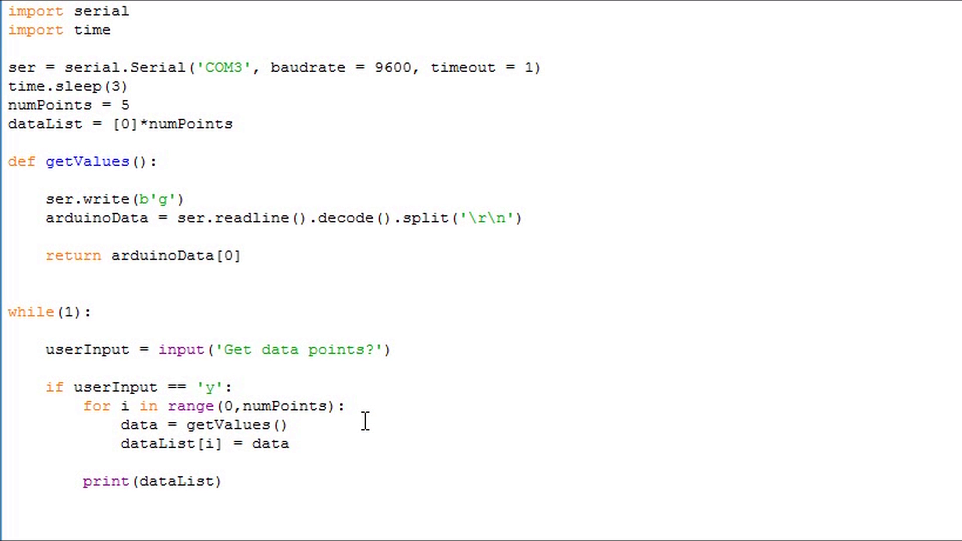
# Add print(type(data)) inside the for loop and rerun the script.
pyautogui.write('print(')
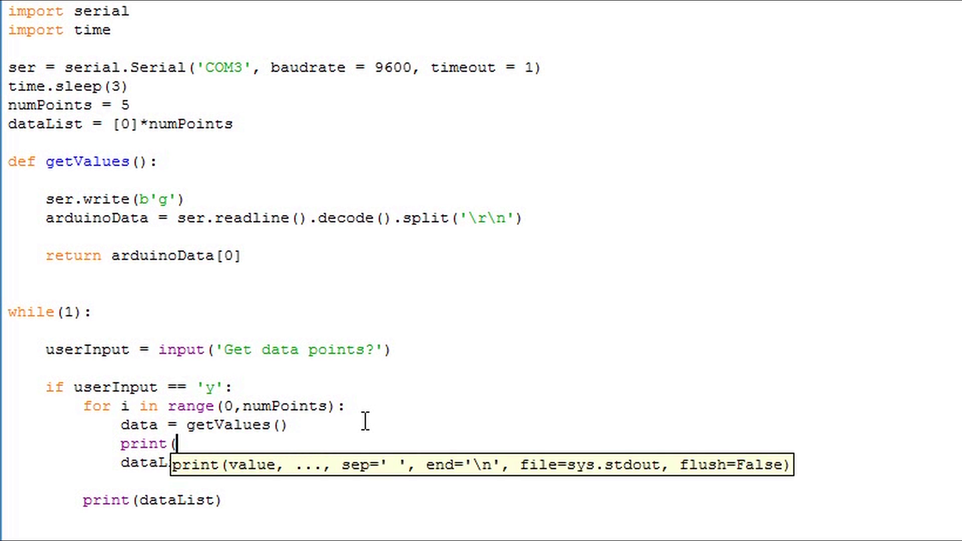
pyautogui.write('type(')
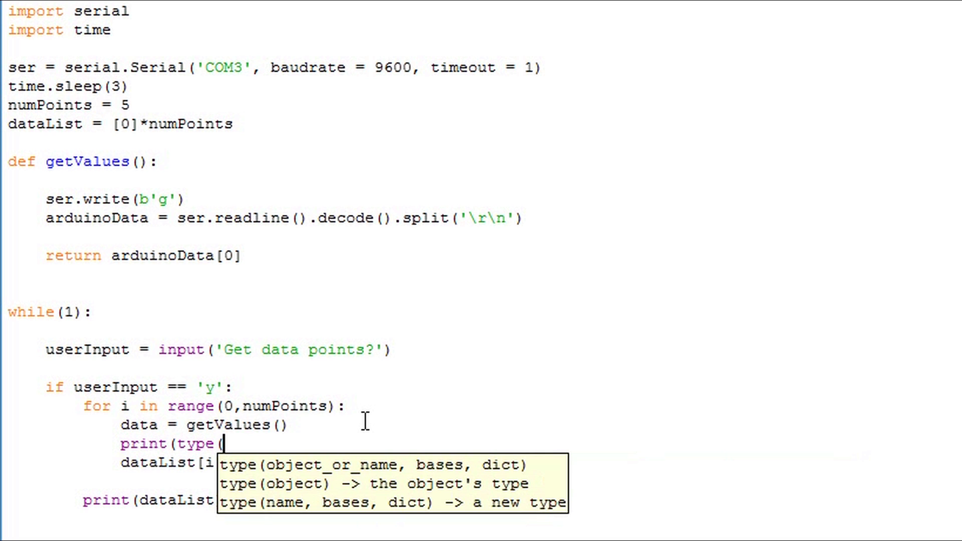
pyautogui.write('data))')
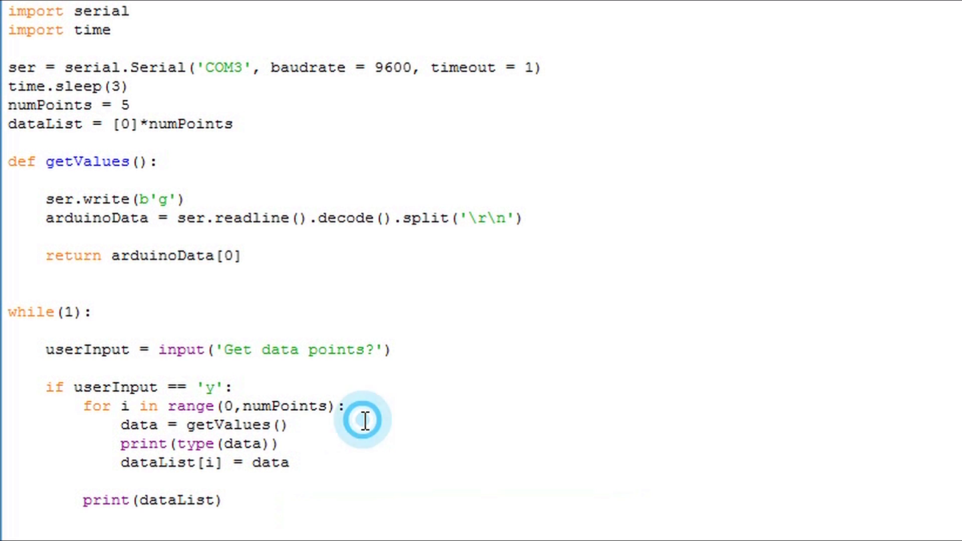
pyautogui.click(291, 425)
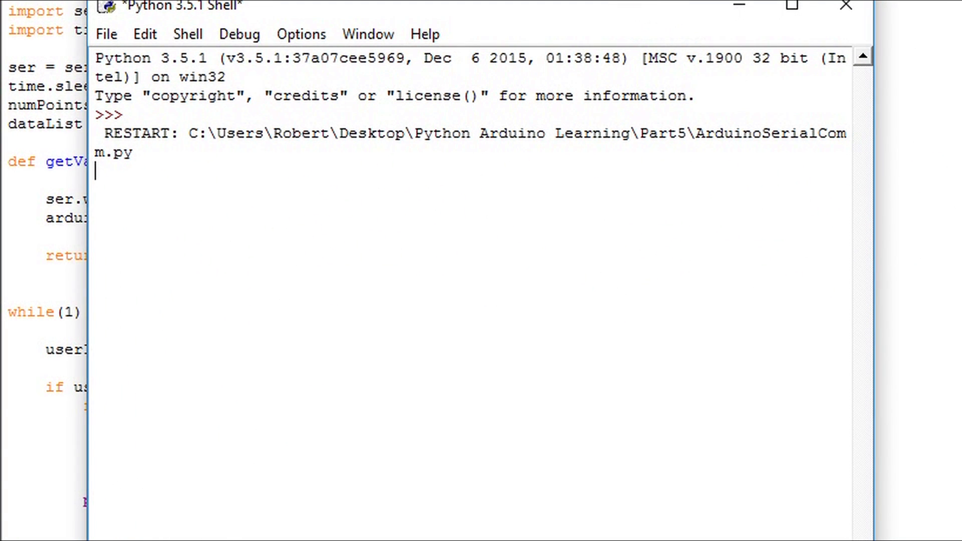
# Answer y to get five <class 'str'> readings, then close the shell window.
pyautogui.write('Get data points?')
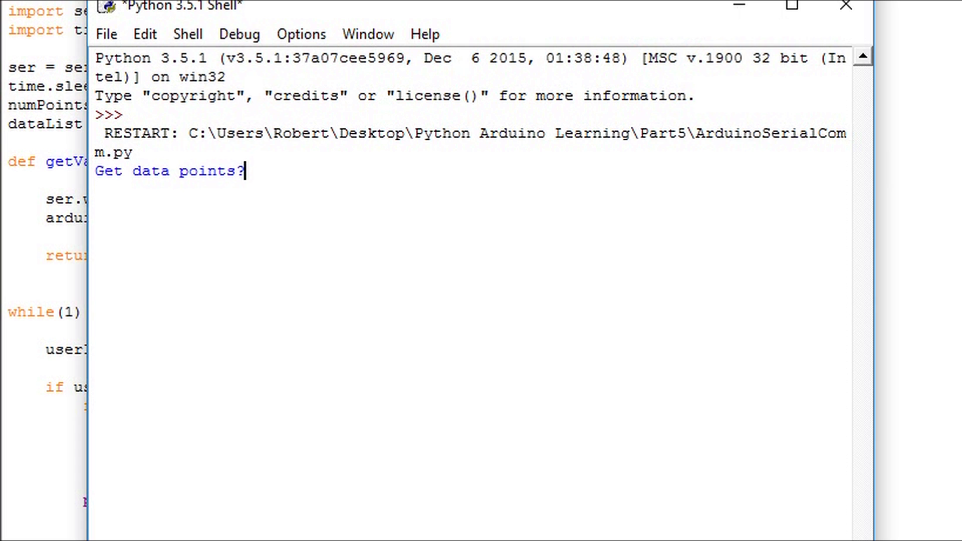
pyautogui.write('y')
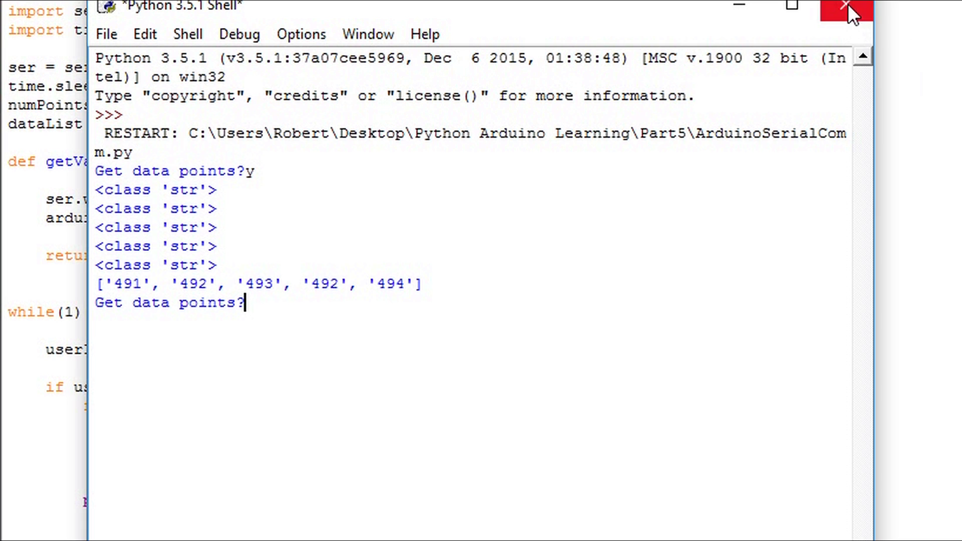
pyautogui.click(850, 9)
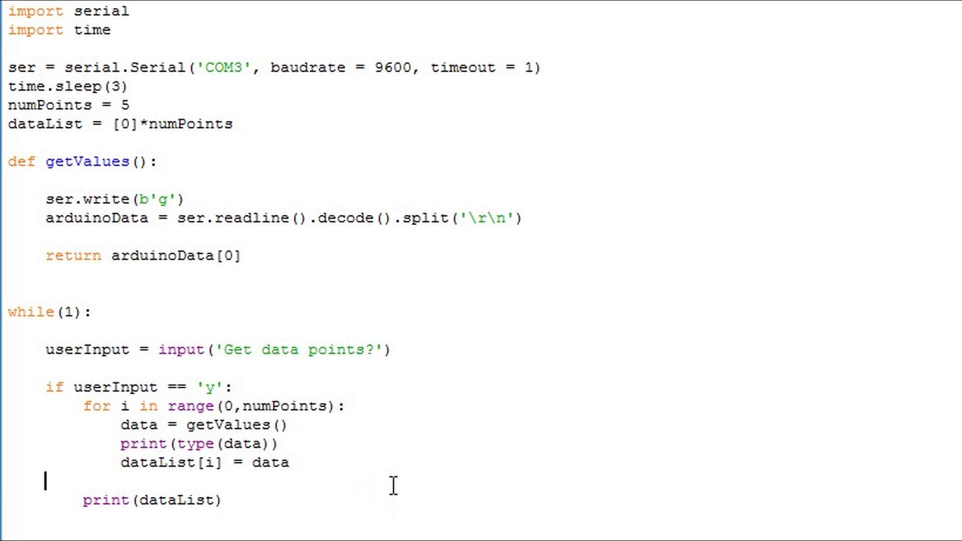
# Type print(sum(dataList)) below the loop, above print(dataList).
pyautogui.write('p')
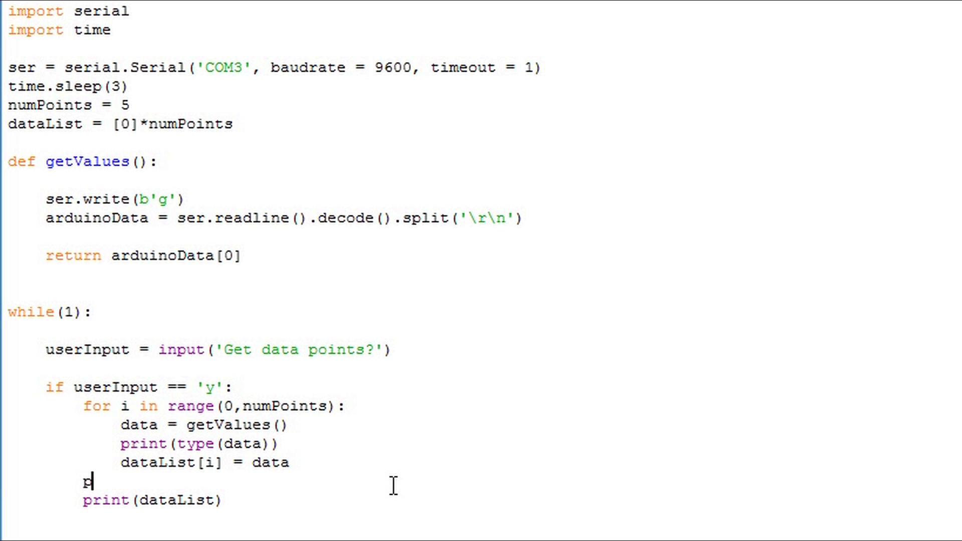
pyautogui.write('rint')
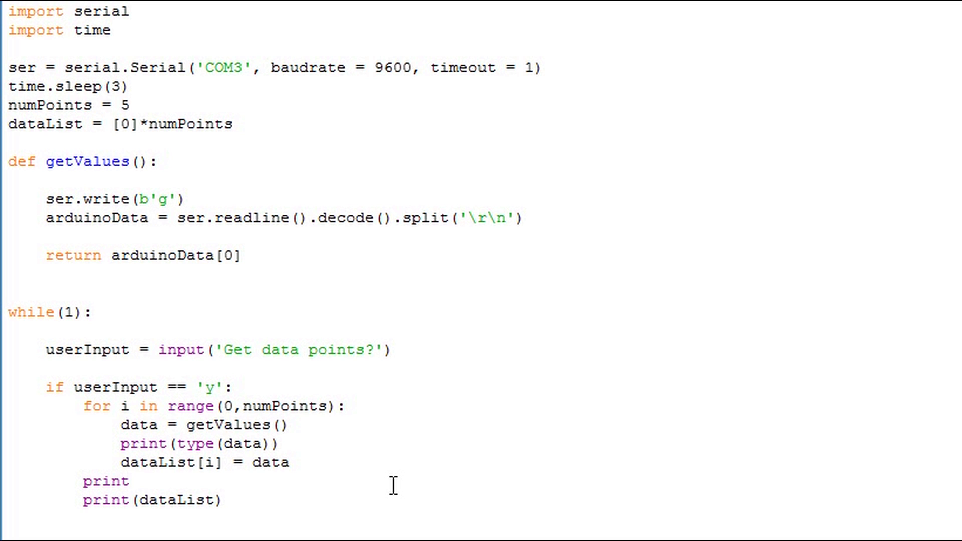
pyautogui.write('(sum')
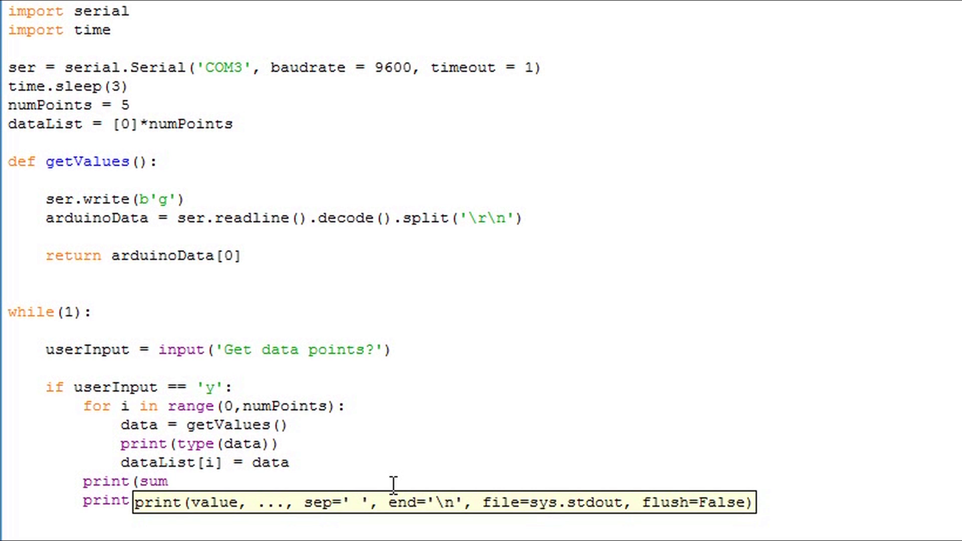
pyautogui.write('dataLis')
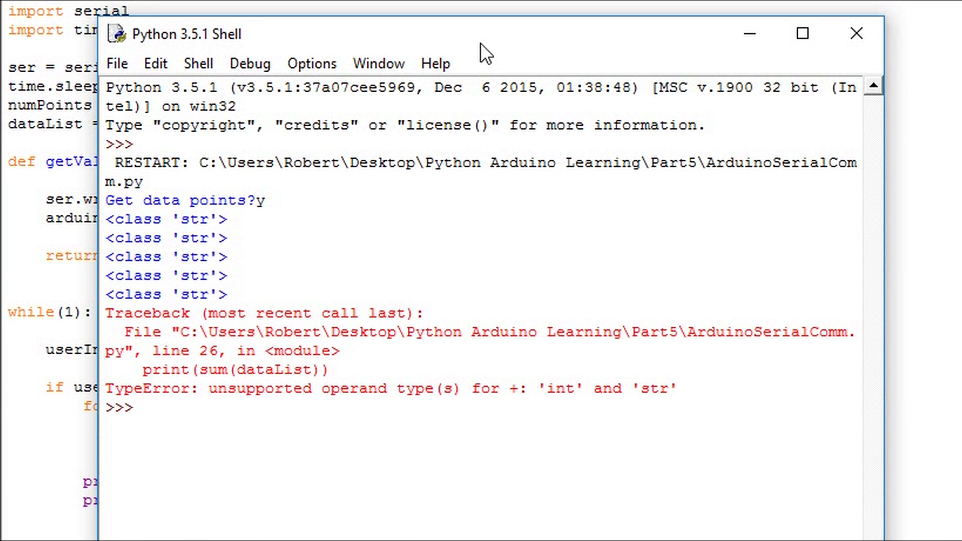
pyautogui.moveTo(625, 36)
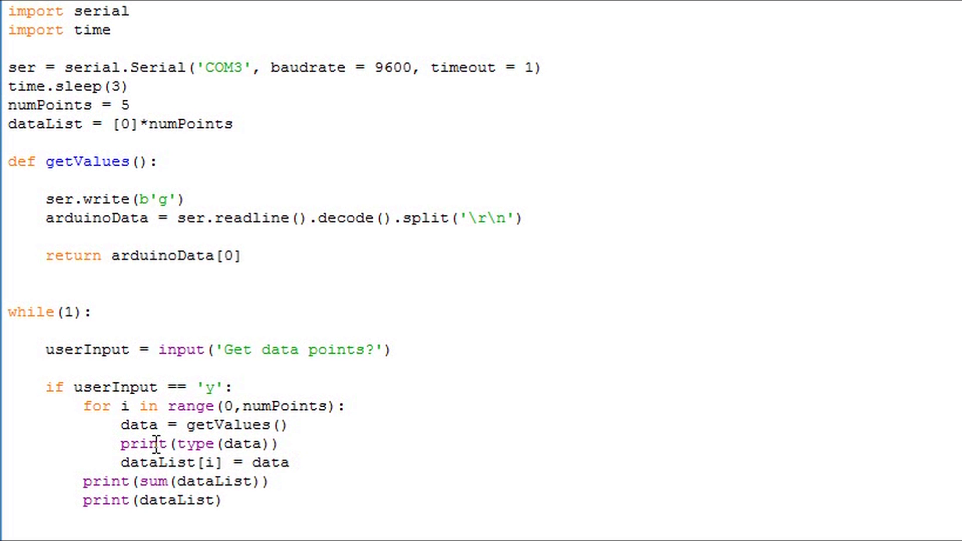
# Replace print(type(data)) with data = int(data) inside the loop.
pyautogui.doubleClick(142, 443)
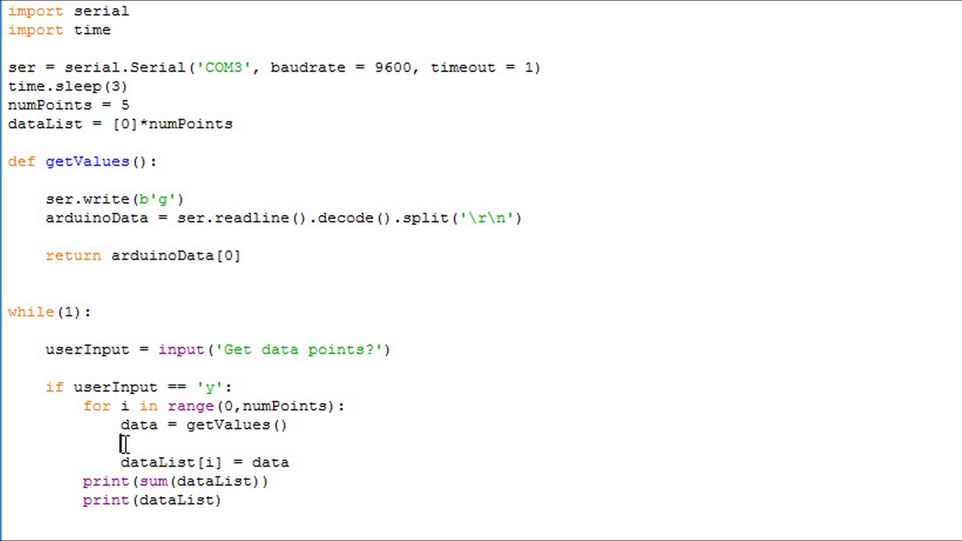
pyautogui.moveTo(35, 431)
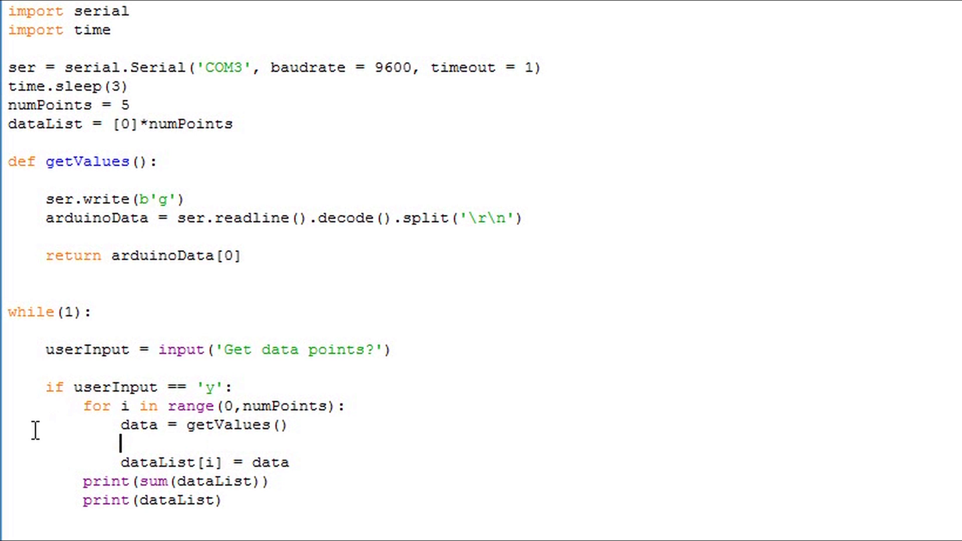
pyautogui.write('data = int')
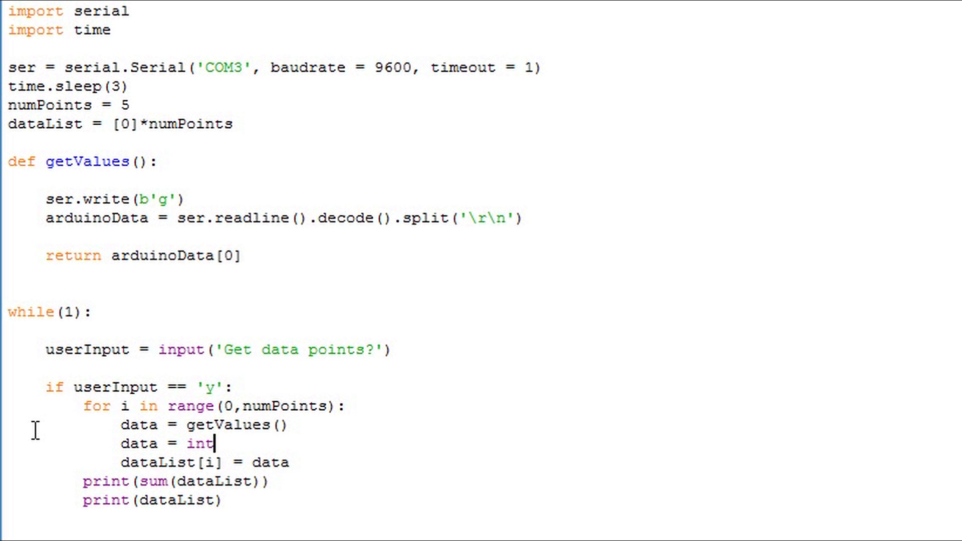
pyautogui.write('(')
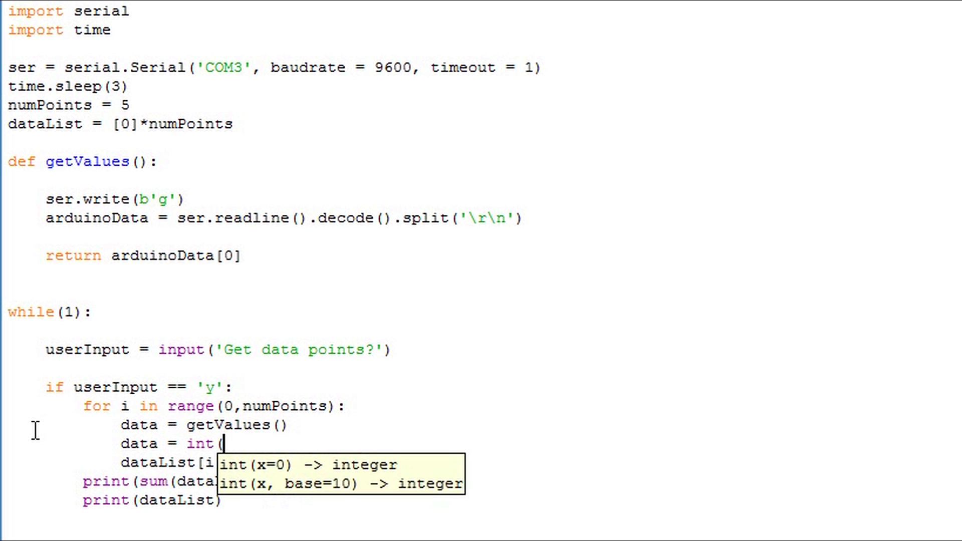
pyautogui.write('data)')
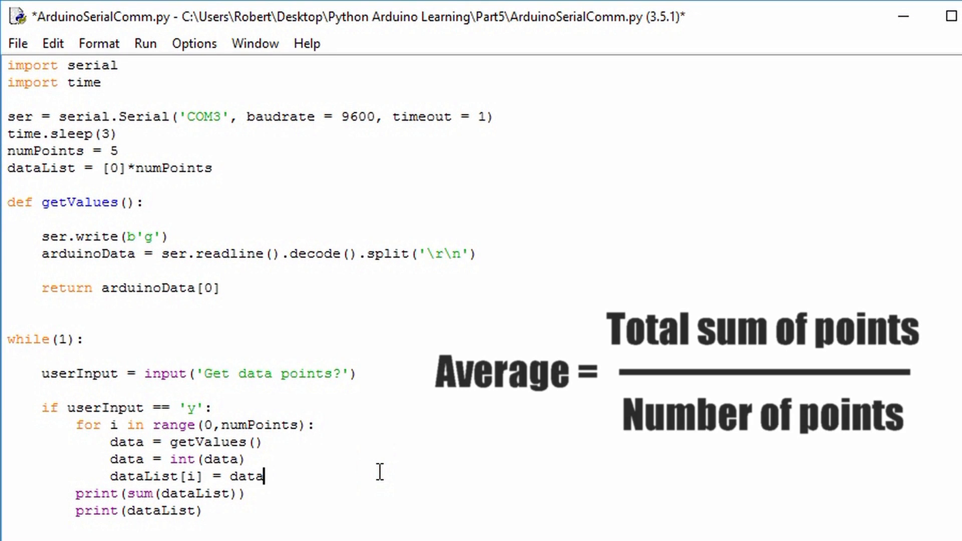
# Change the sum line to print(sum(dataList)/numPoints), then save and run the script.
pyautogui.press('enter')
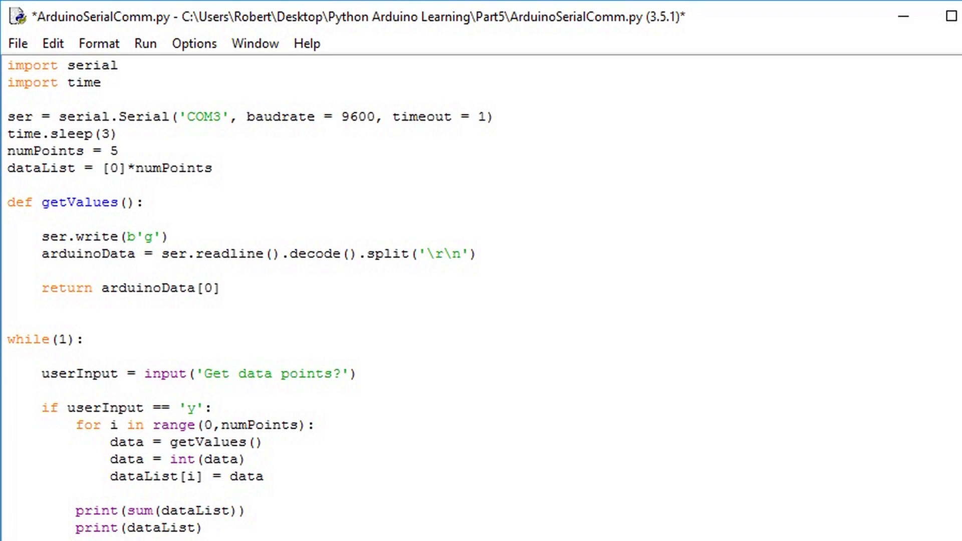
pyautogui.write('/num')
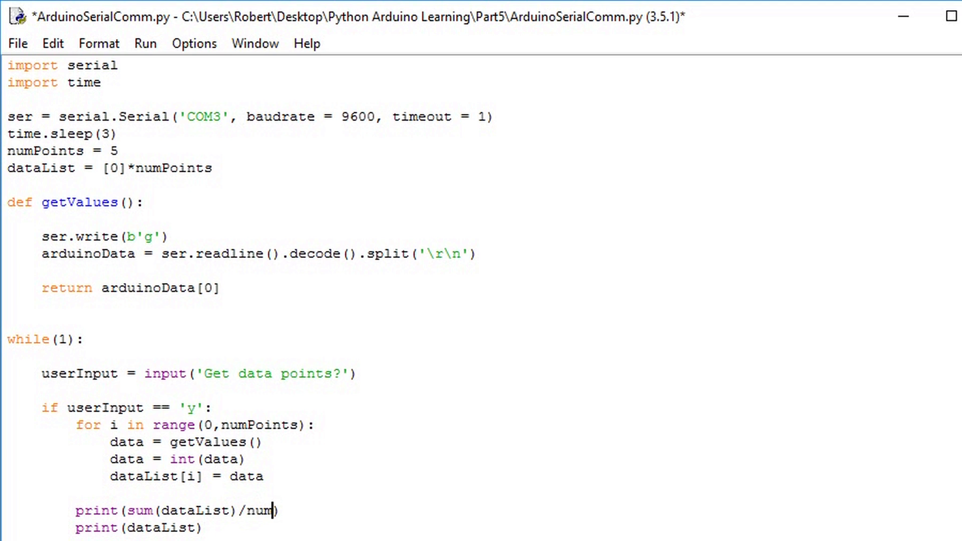
pyautogui.write('Poin')
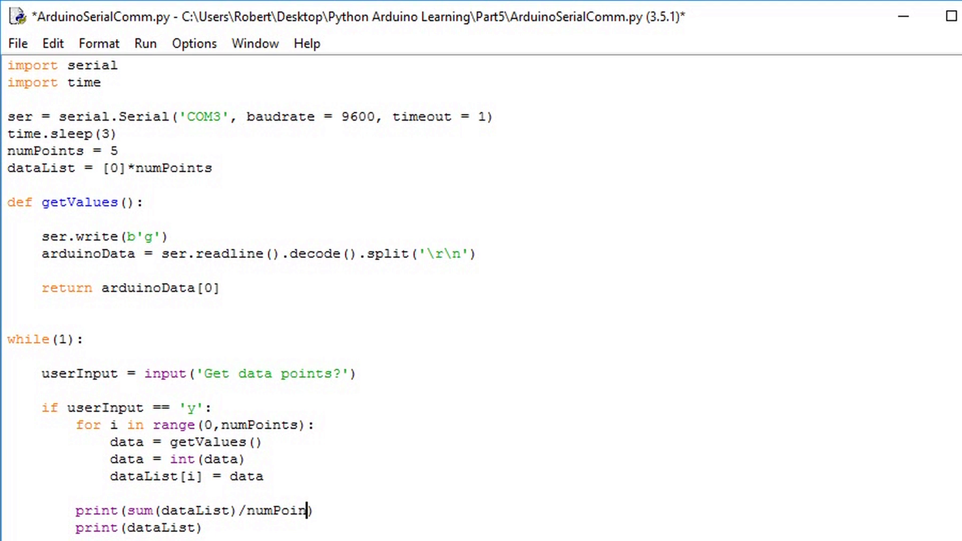
pyautogui.write('ts')
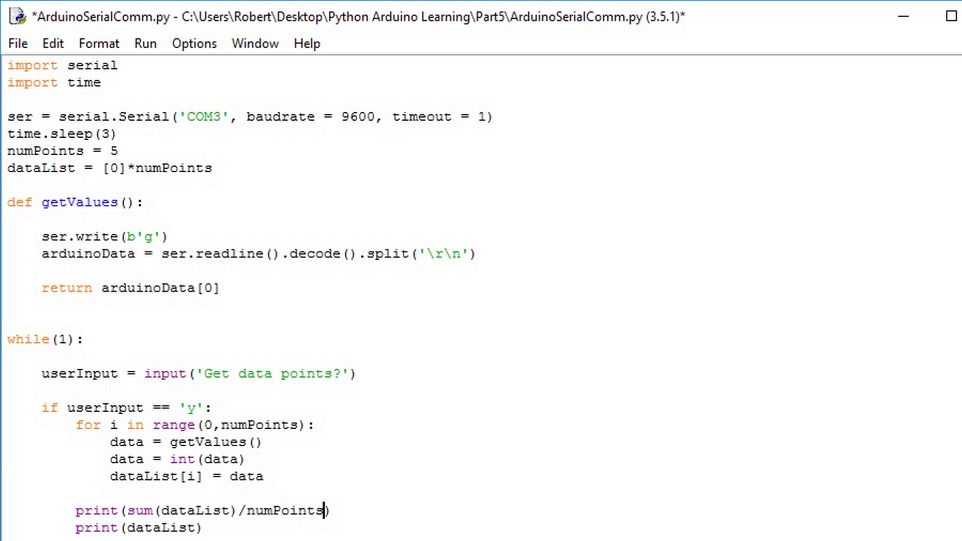
pyautogui.press('ctrl+s')
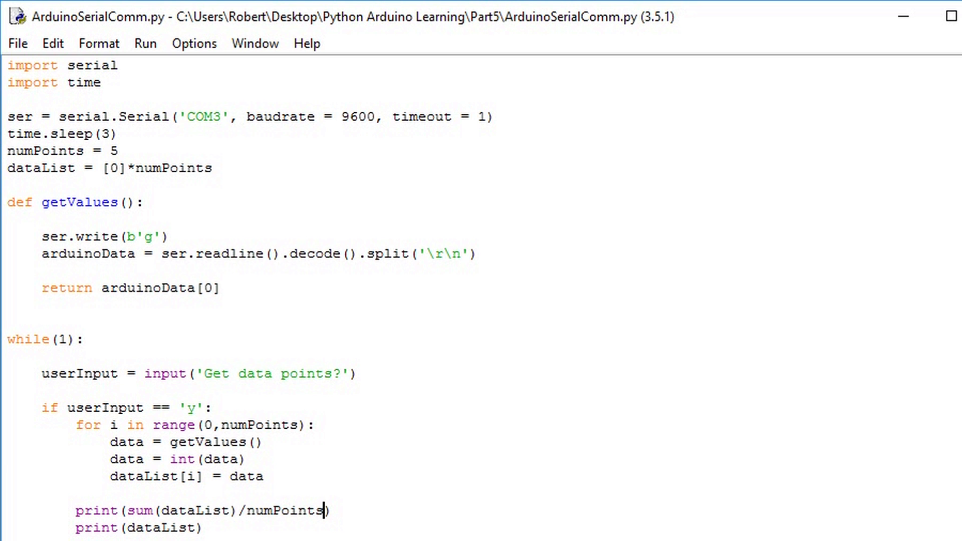
pyautogui.press('F5')
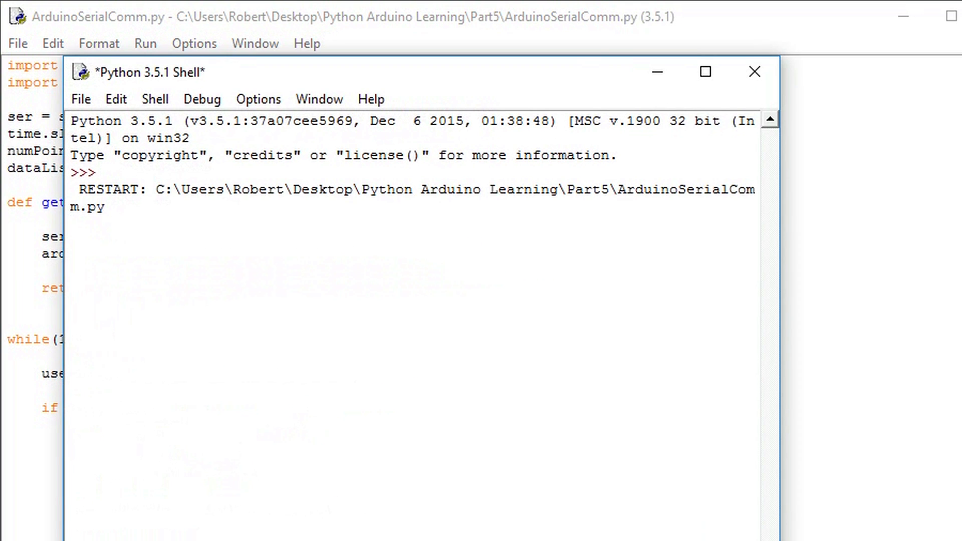
# Answer y four times, producing averages 493.0, 493.2, 492.8 and 493.2.
pyautogui.write('y')
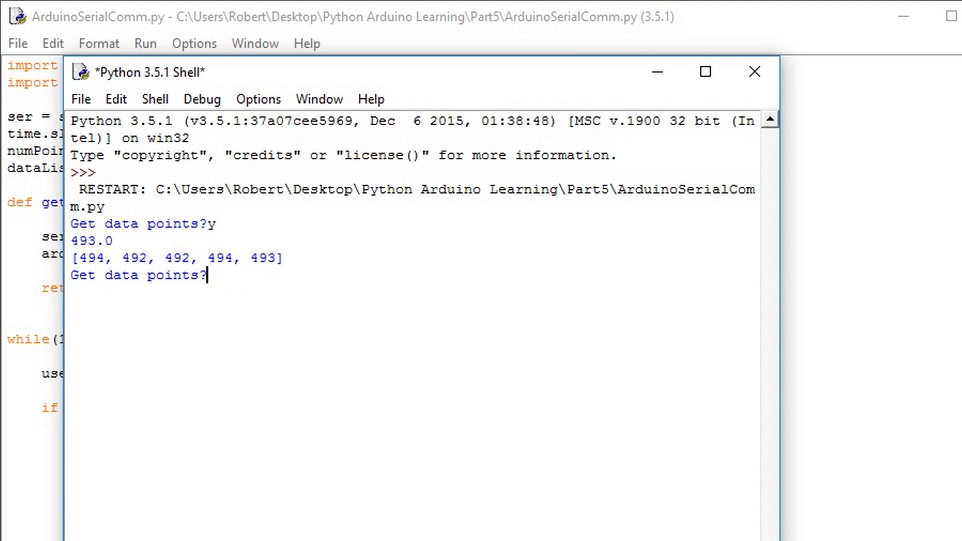
pyautogui.write('y')
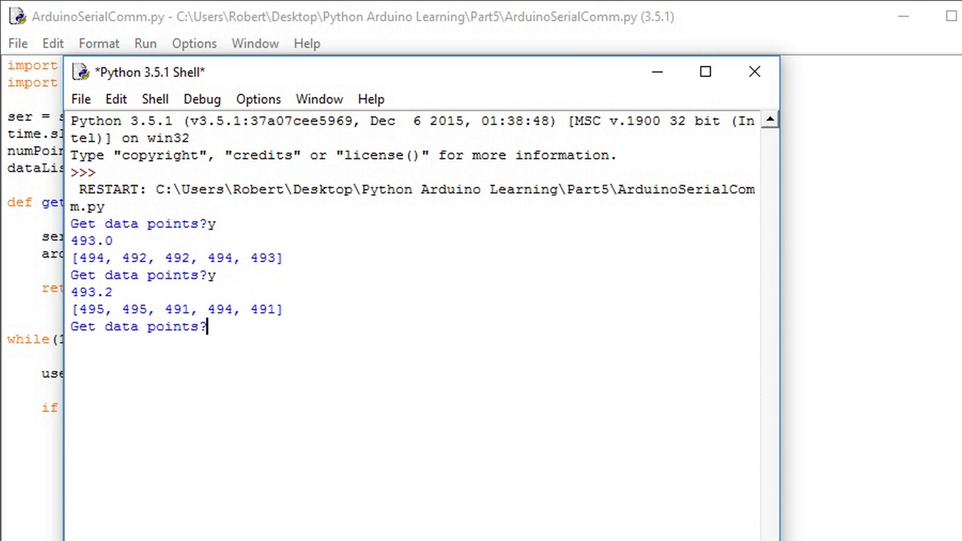
pyautogui.write('y')
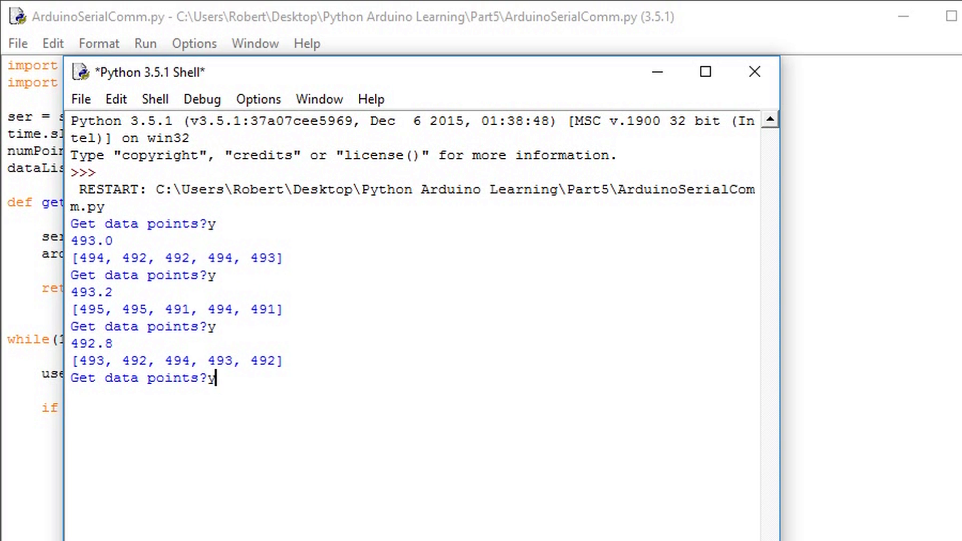
pyautogui.press('enter')
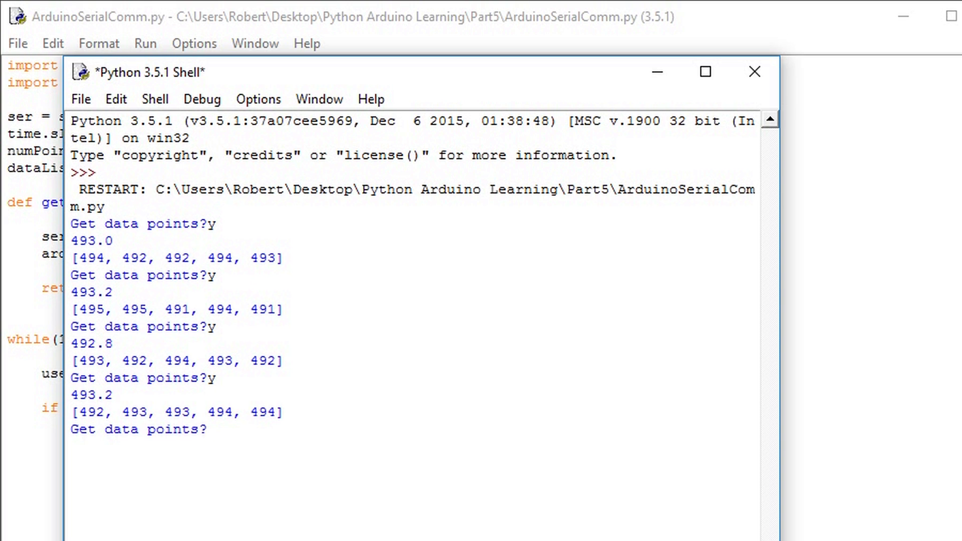
pyautogui.moveTo(685, 145)
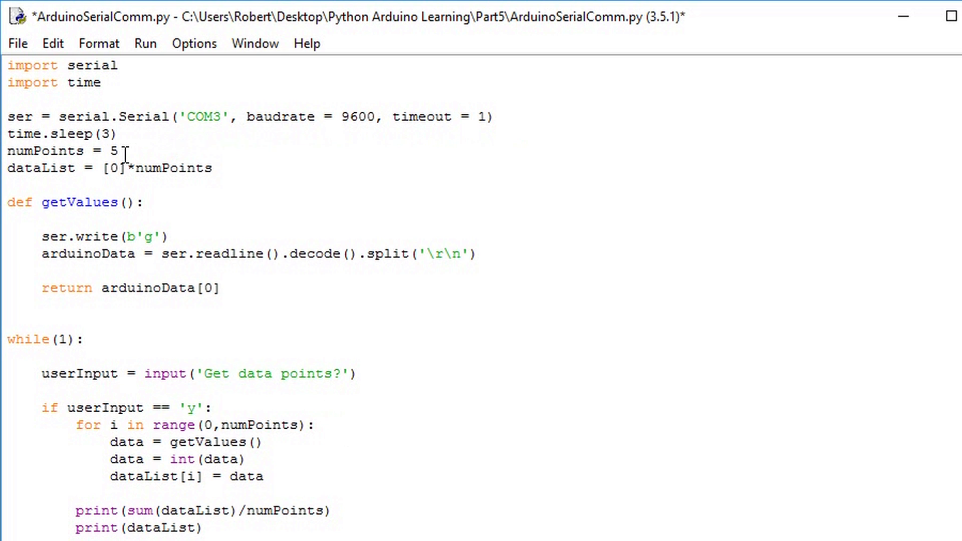
# Set numPoints = 10, then save and rerun via Run > Run Module.
pyautogui.press('Backspace')
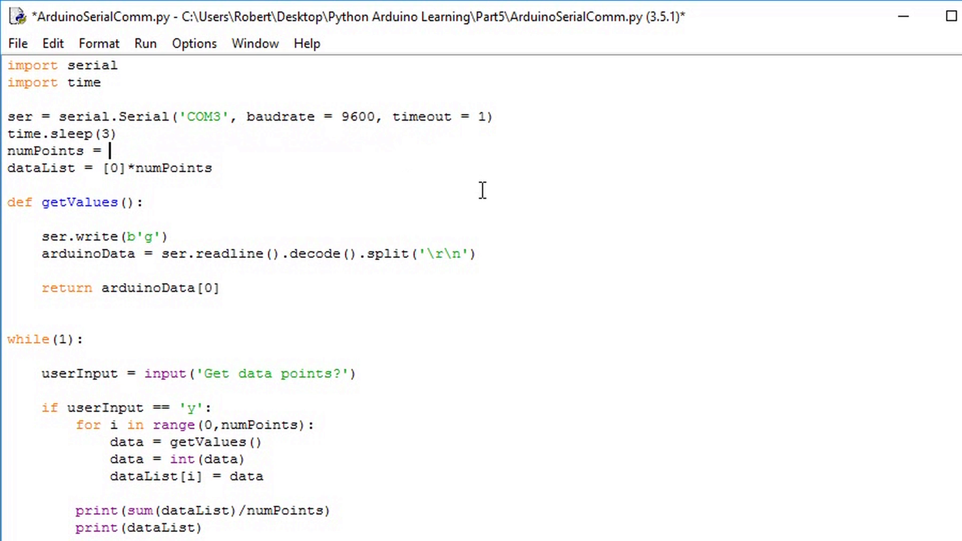
pyautogui.write('10')
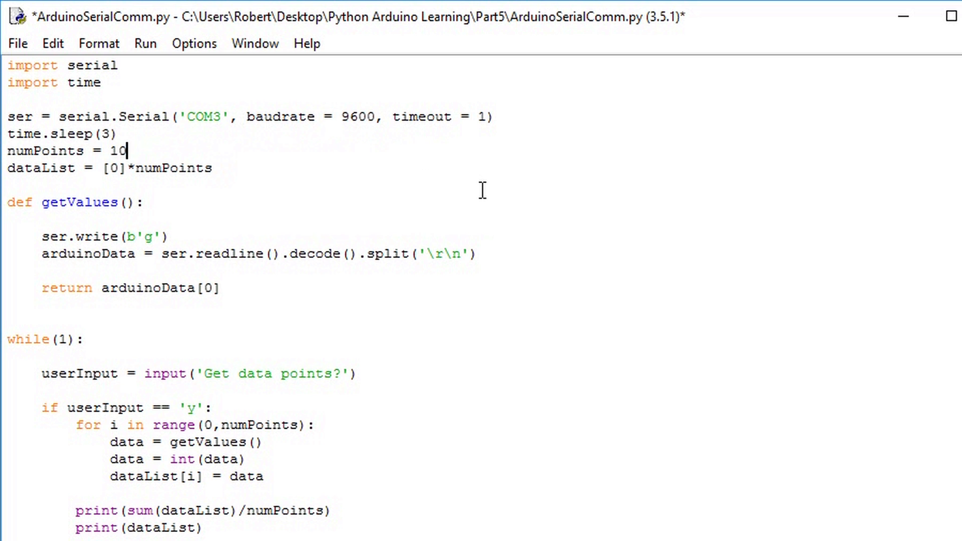
pyautogui.click(145, 43)
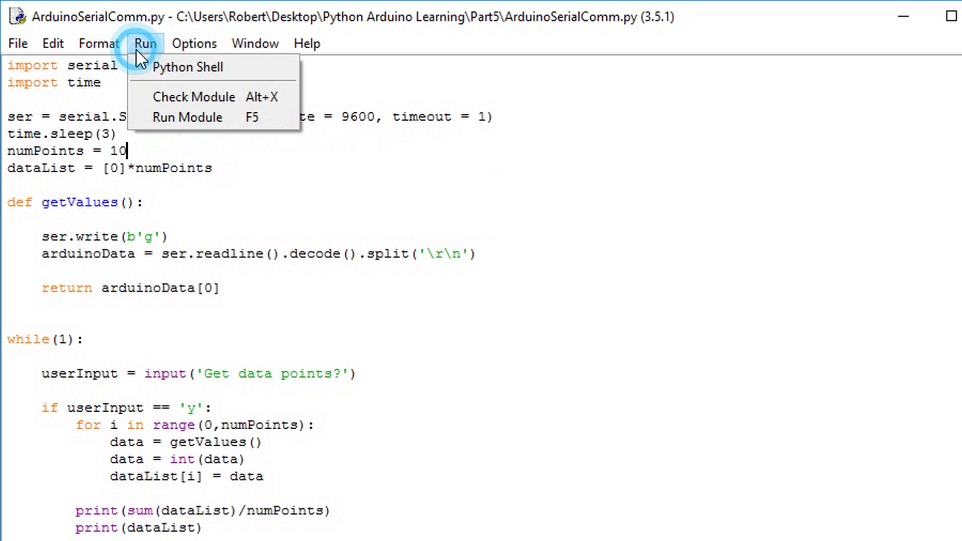
pyautogui.click(188, 116)
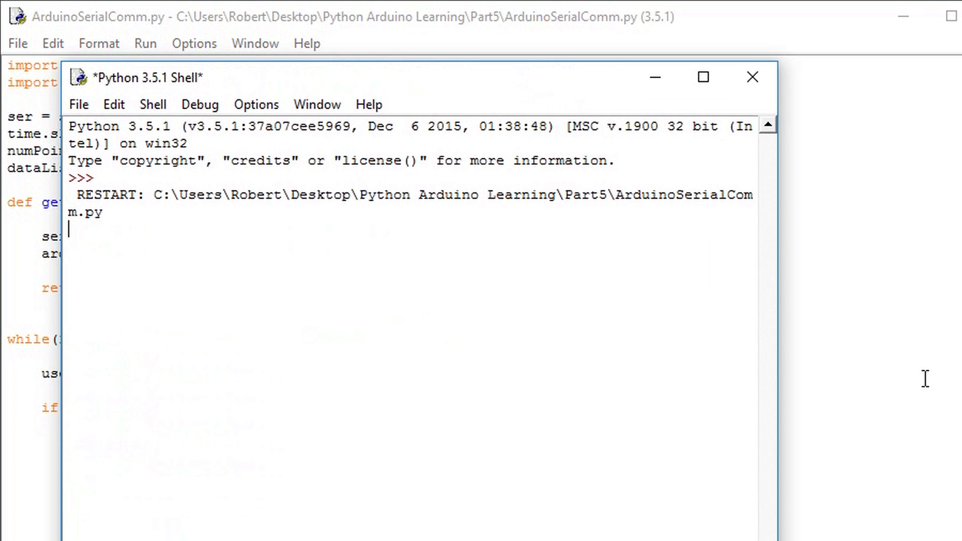
# Answer y four times, producing ten-reading averages 492.9, 492.5, 493.5 and 493.0.
pyautogui.write('Get data points?')
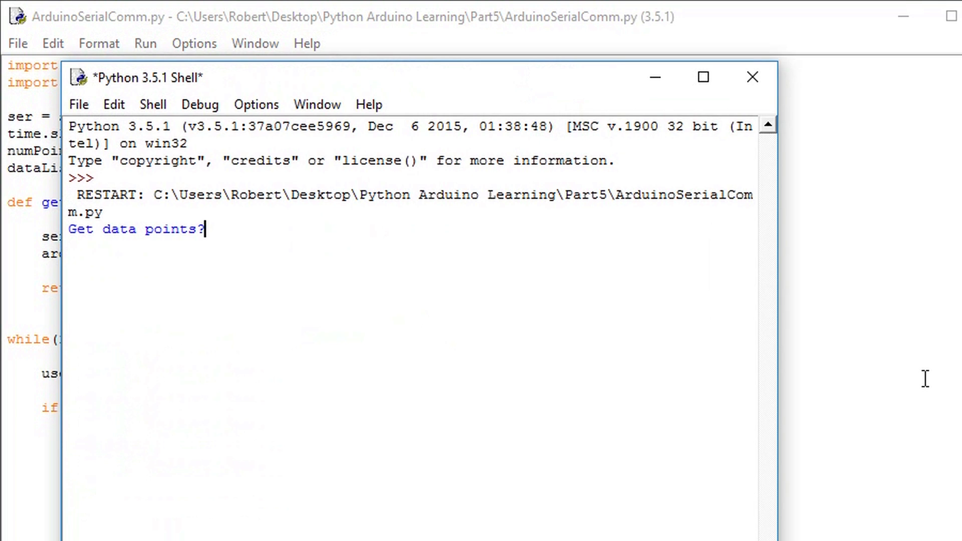
pyautogui.write('y')
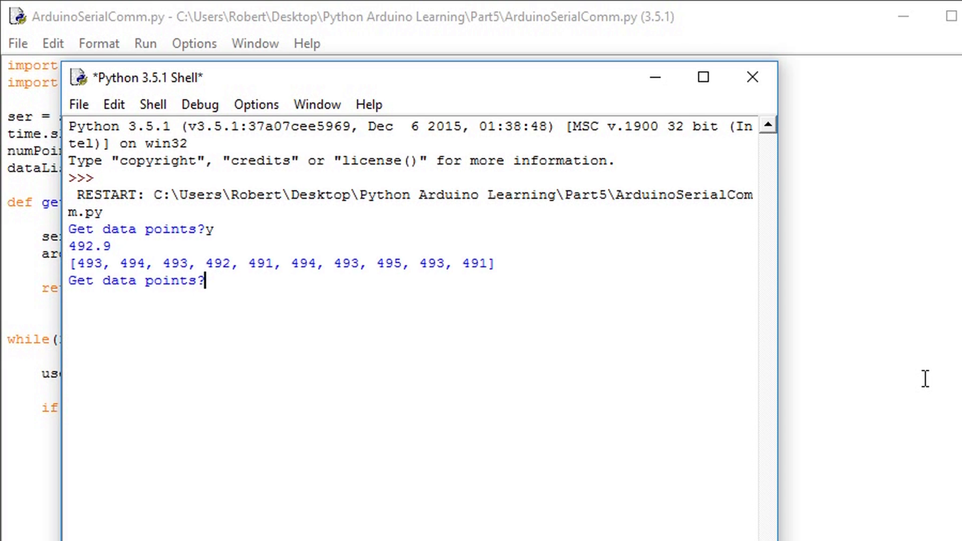
pyautogui.write('y')
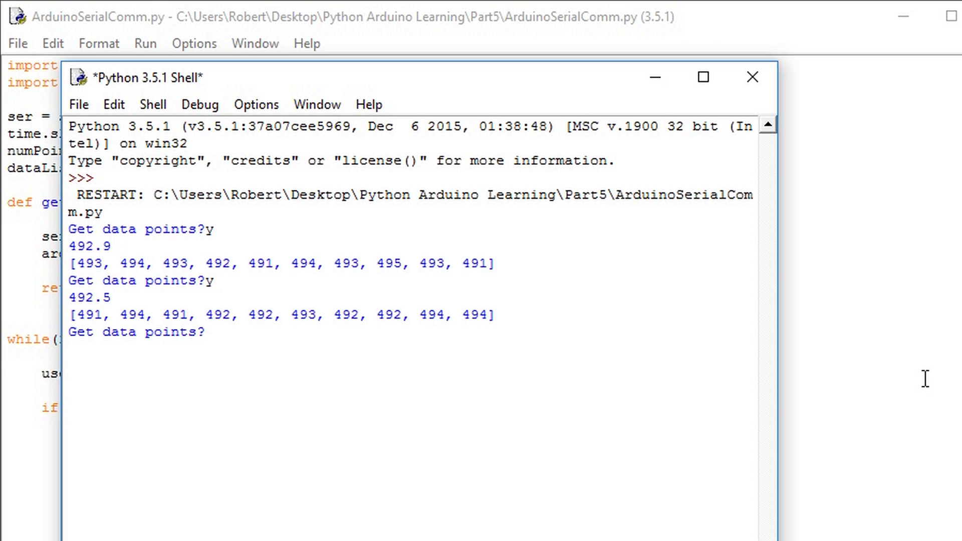
pyautogui.write('y')
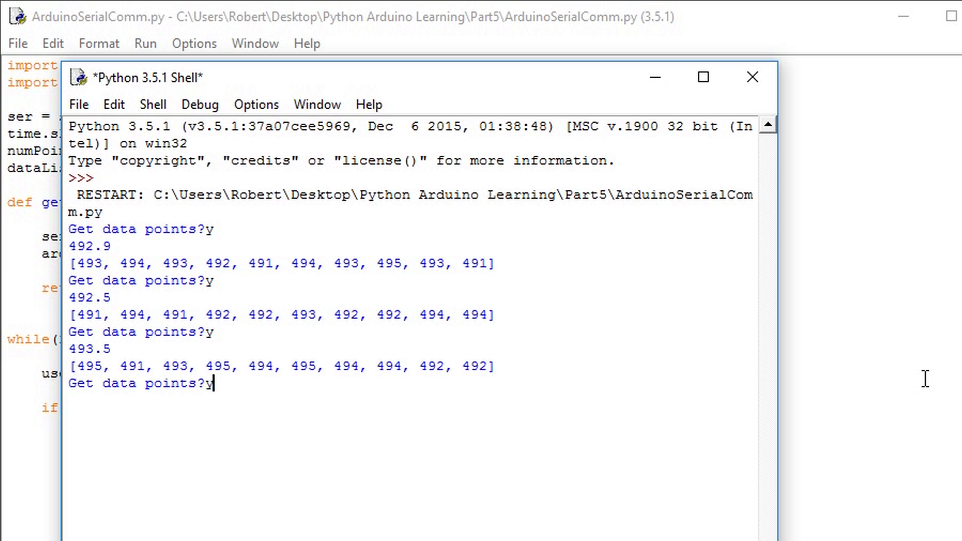
pyautogui.write('y')
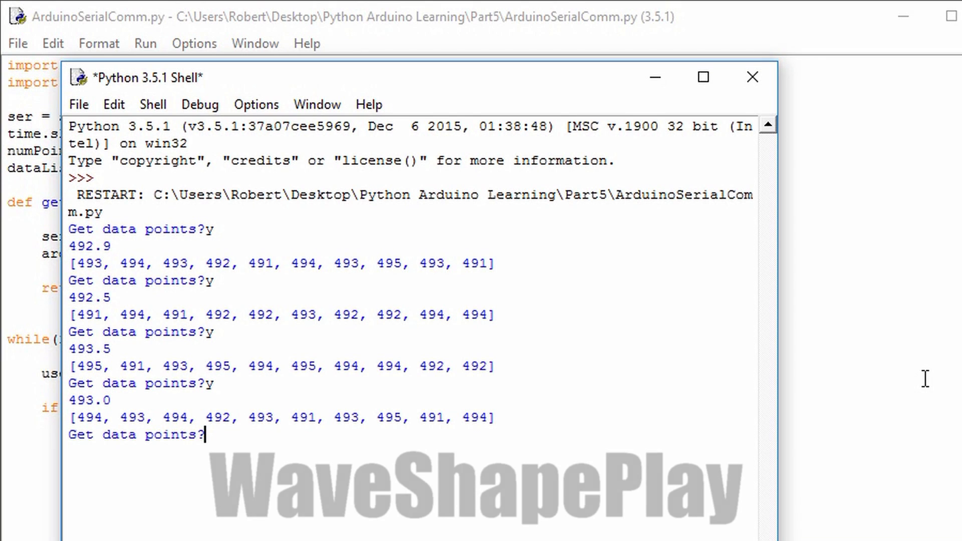